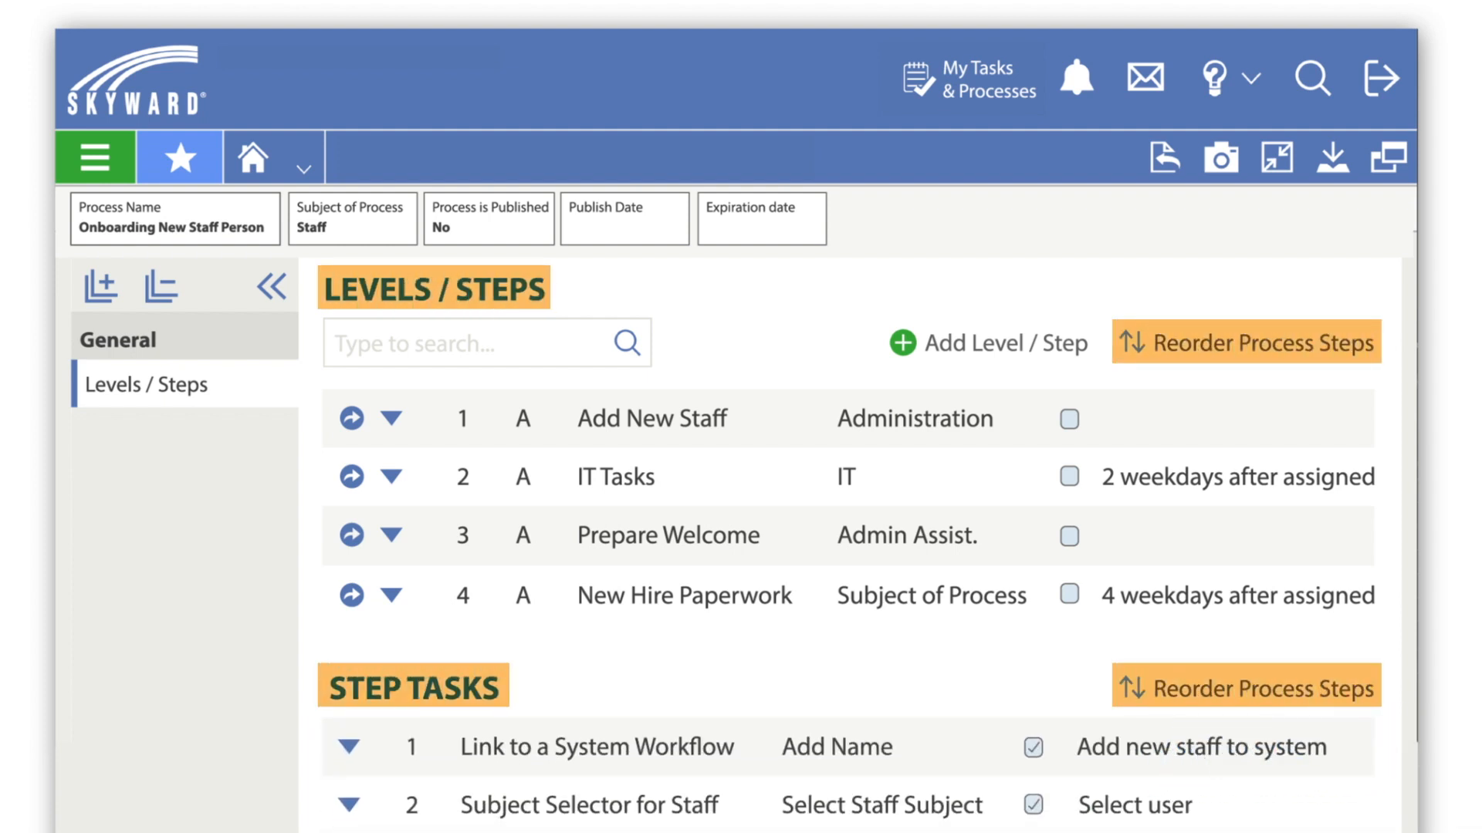
# - Bring up the Add Process Step dialog via Add Level / Step
pyautogui.click(986, 342)
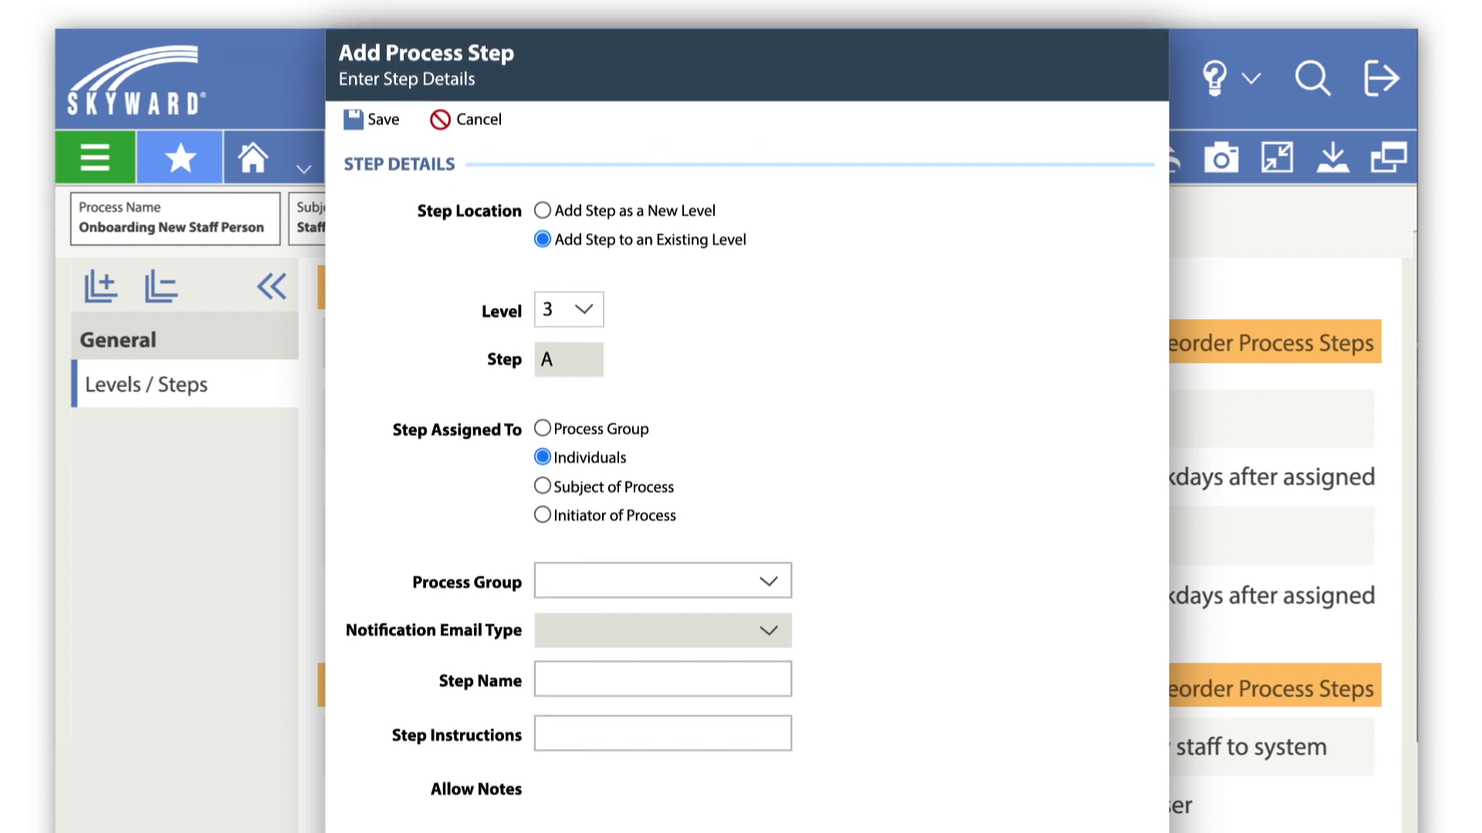
pyautogui.click(465, 119)
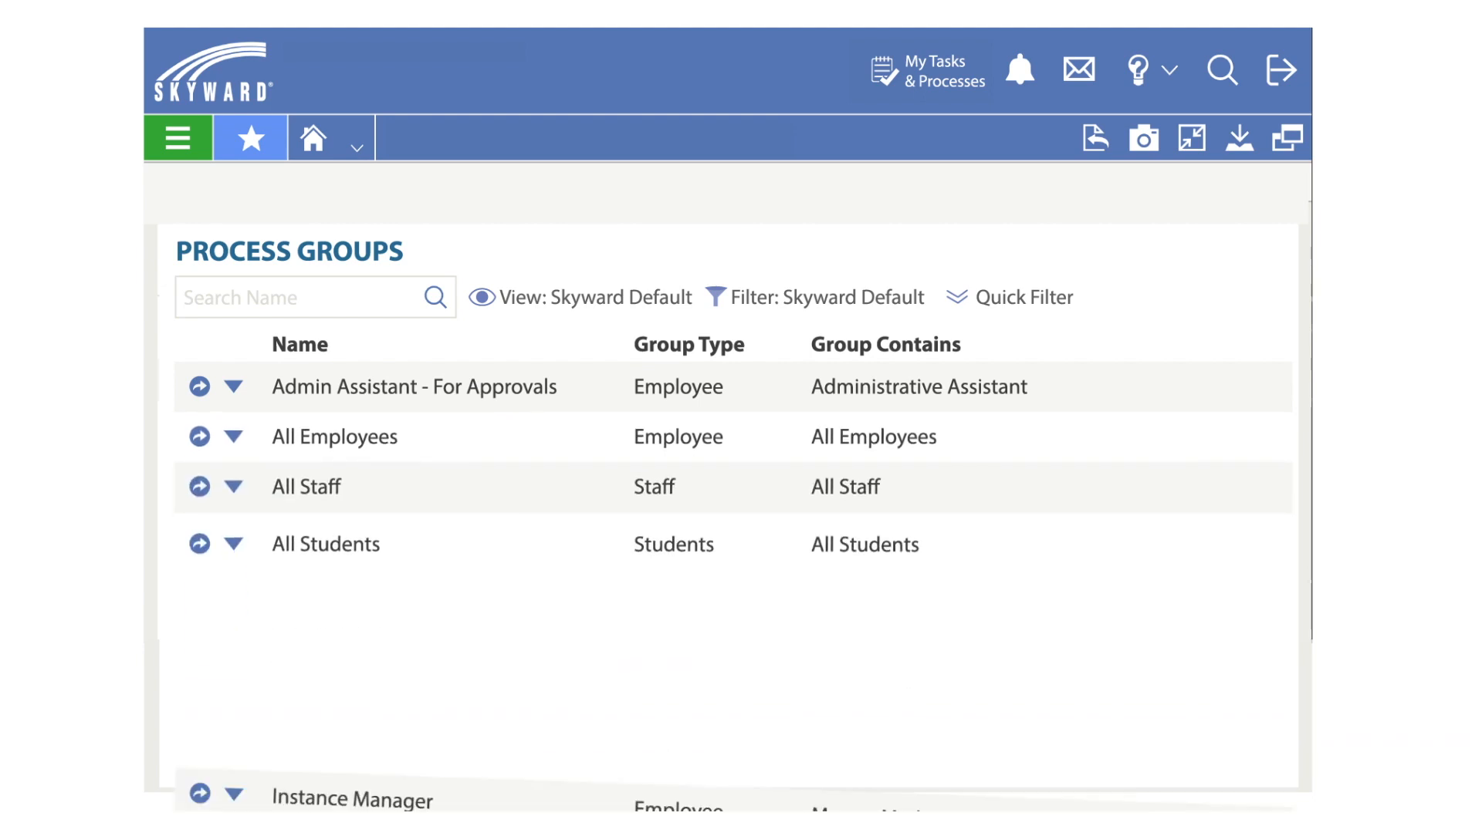
# - Scroll the Process Groups list to reveal the Instance Manager employee group
pyautogui.scroll(3)
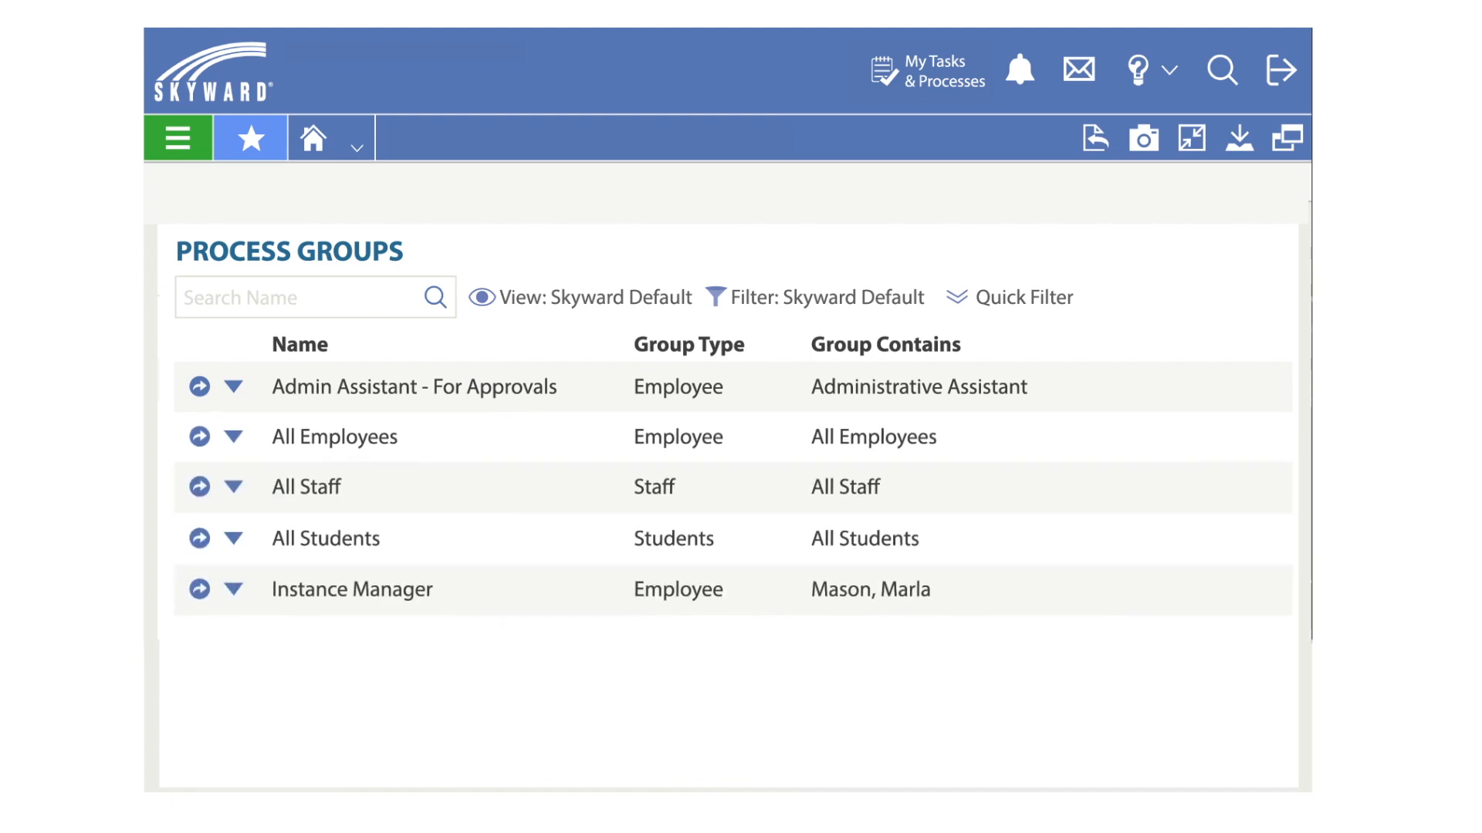